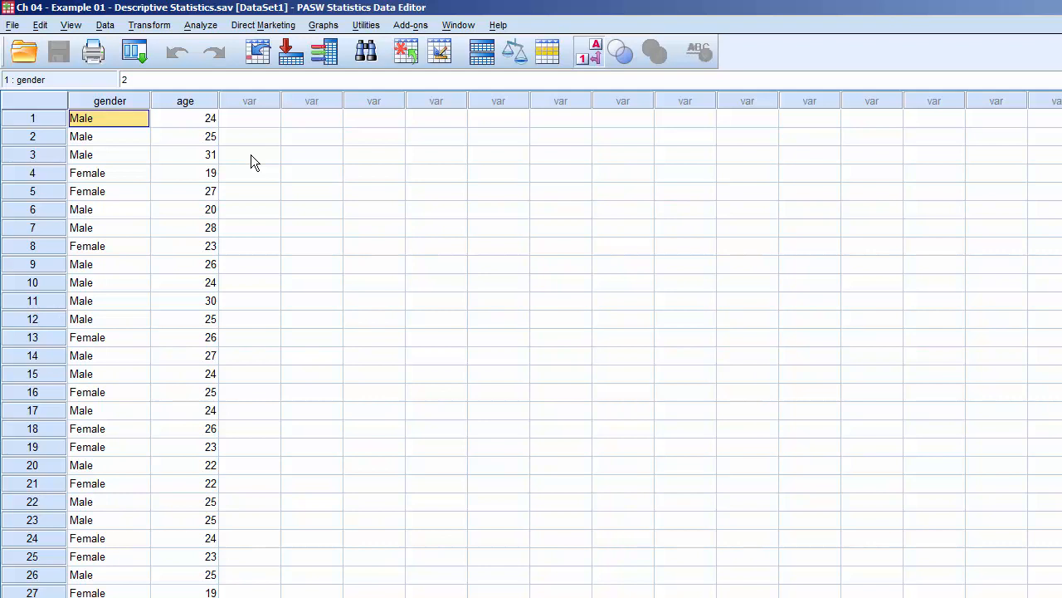
Select and deselect the gender column, then bring up the Analyze menu
{"action": "left_click", "coordinate": [109, 101]}
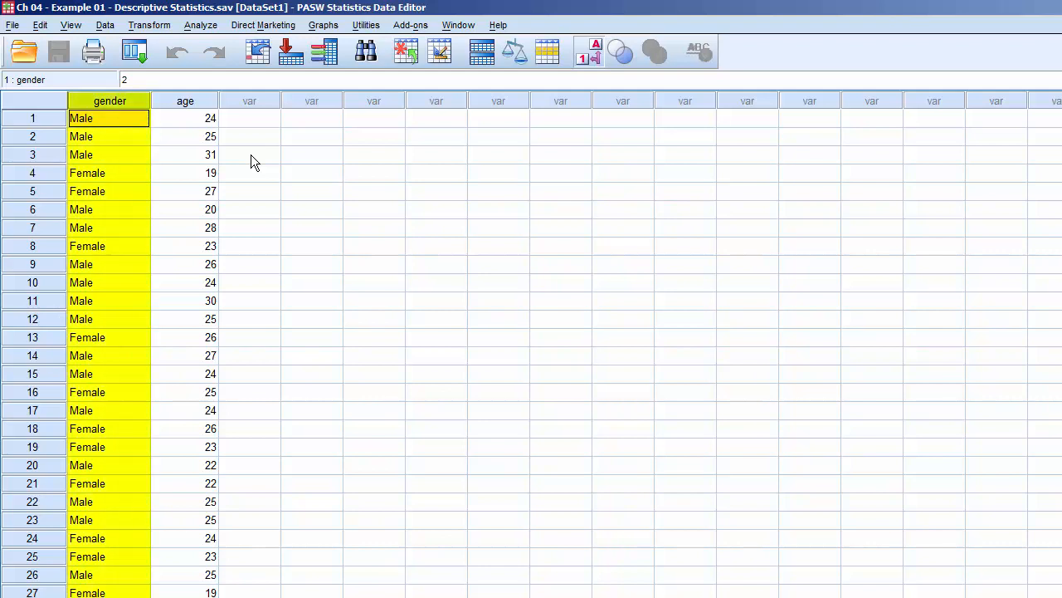
{"action": "left_click", "coordinate": [185, 100]}
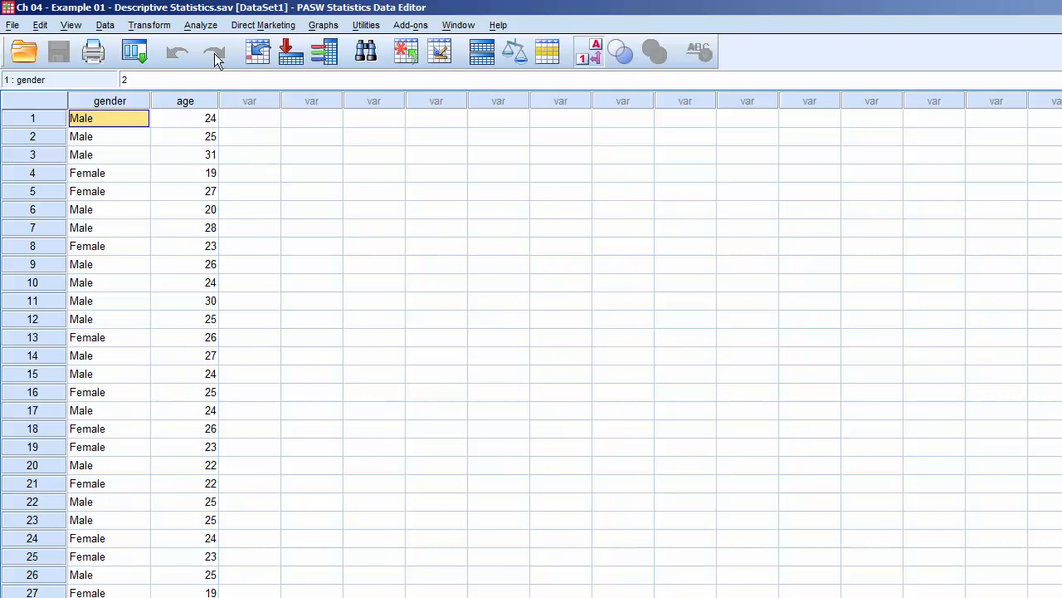
{"action": "left_click", "coordinate": [200, 24]}
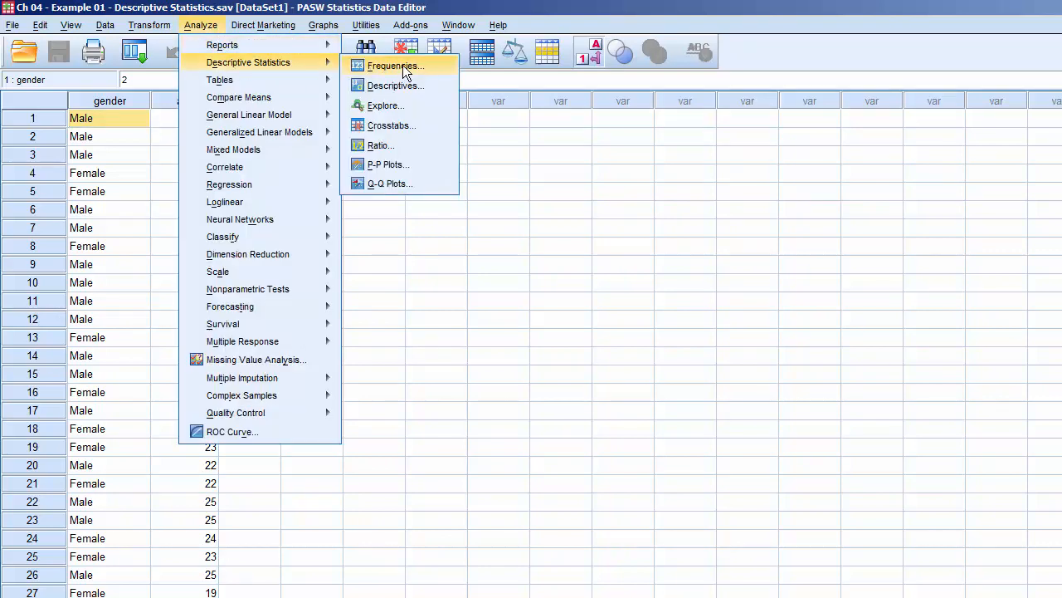
Start a Frequencies analysis with age as the variable and show its statistics options
{"action": "left_click", "coordinate": [395, 65]}
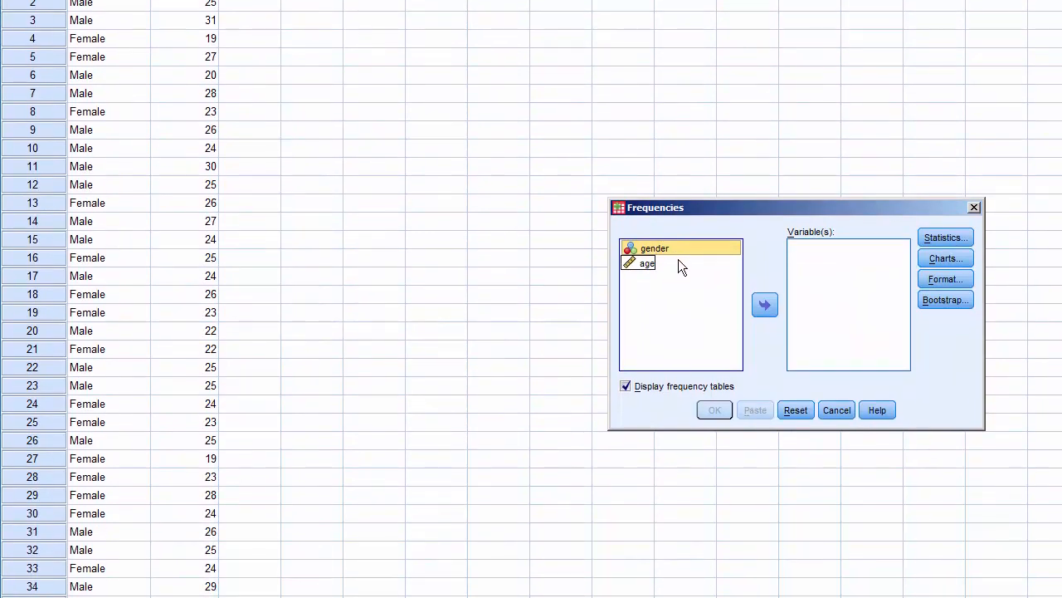
{"action": "left_click", "coordinate": [764, 304]}
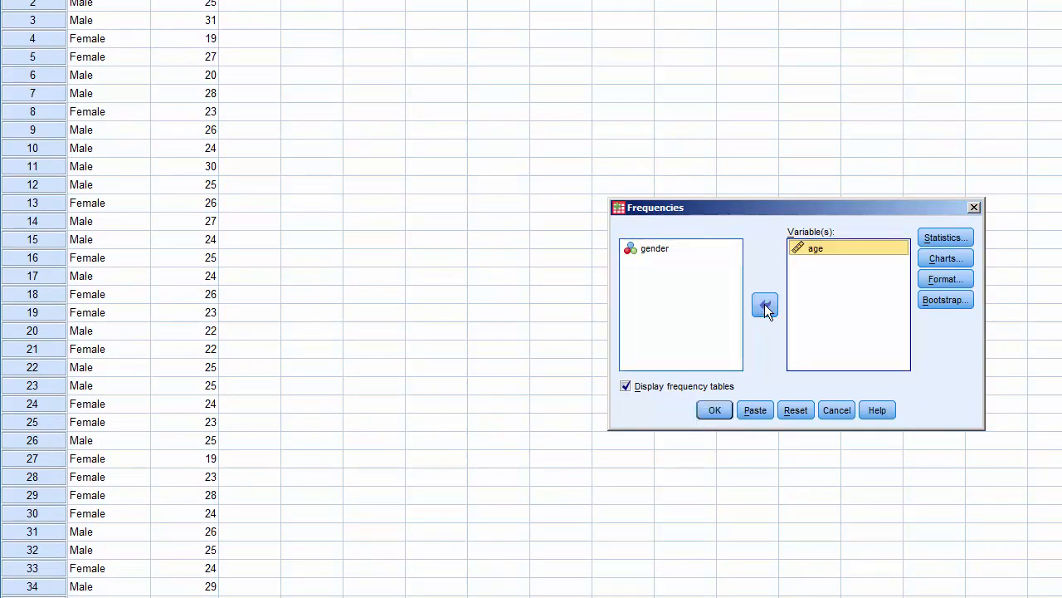
{"action": "mouse_move", "coordinate": [863, 257]}
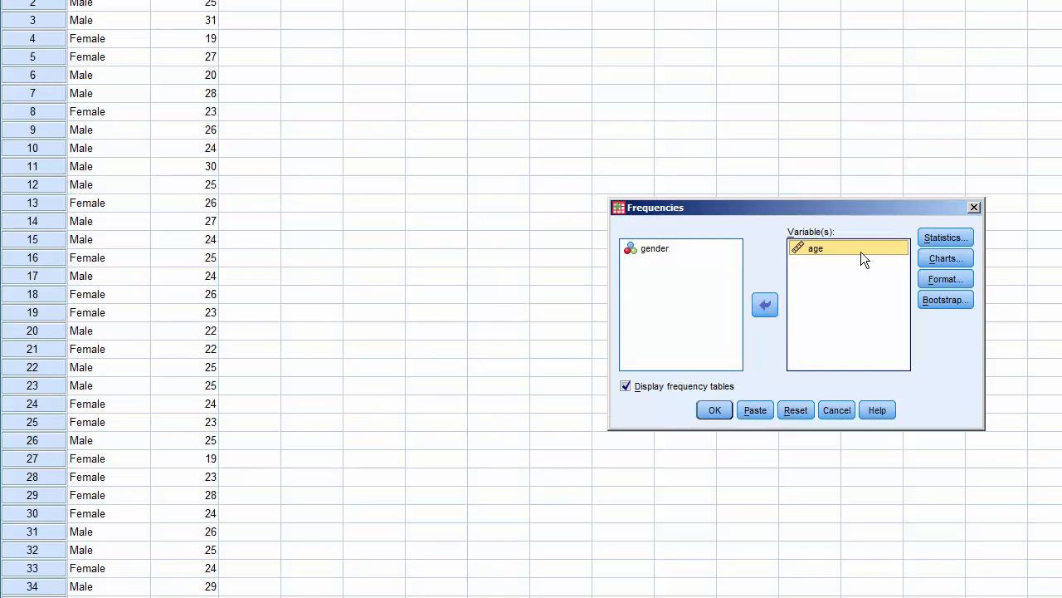
{"action": "left_click", "coordinate": [945, 237]}
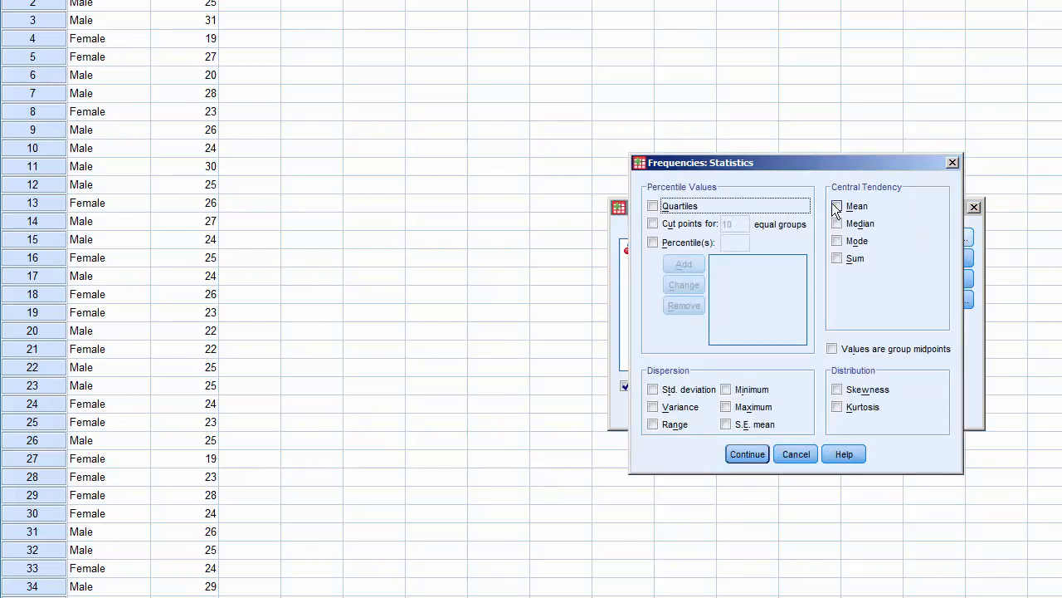
Tick Mean, Median, Mode, Std. deviation, Variance, Range, Minimum and Maximum, and confirm
{"action": "left_click", "coordinate": [837, 223]}
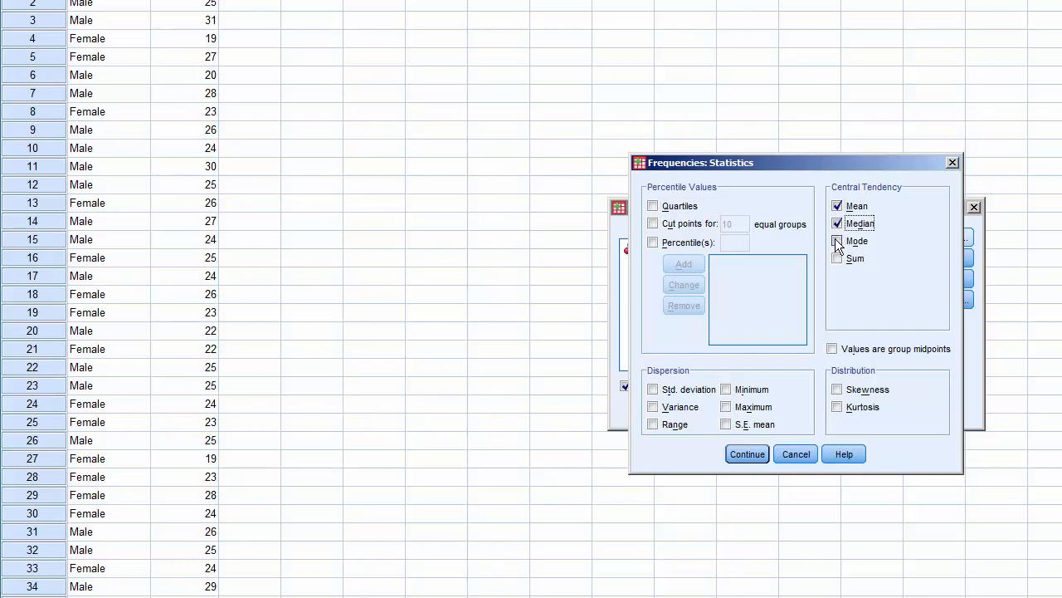
{"action": "left_click", "coordinate": [837, 241]}
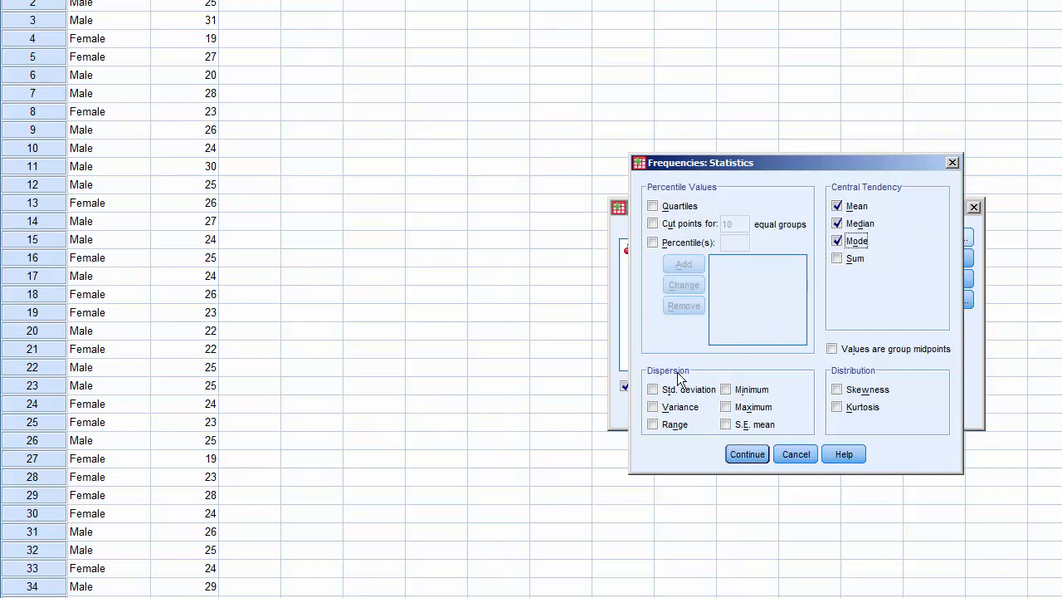
{"action": "left_click", "coordinate": [653, 389]}
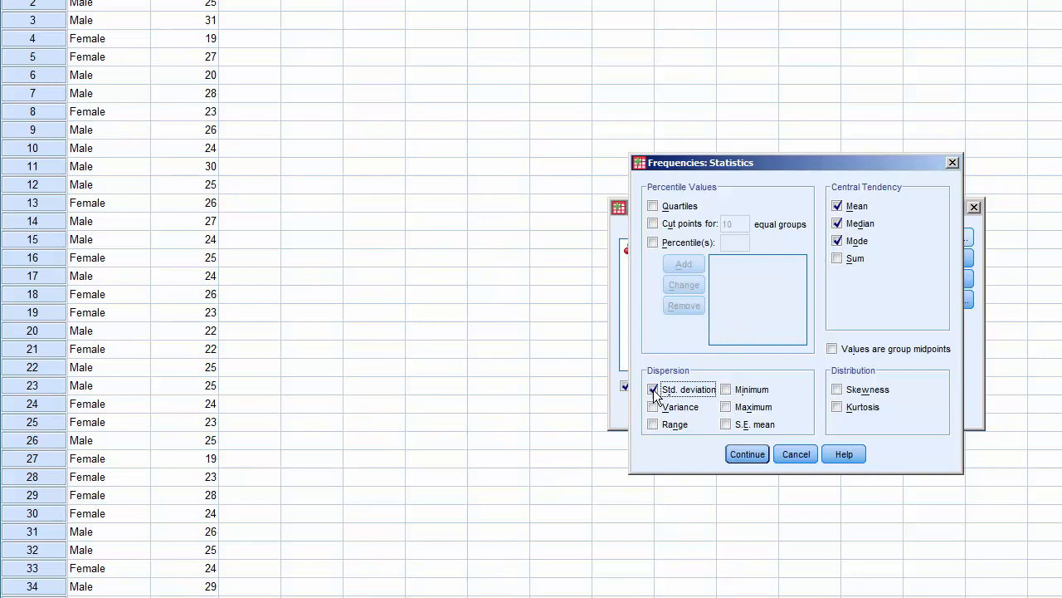
{"action": "left_click", "coordinate": [654, 407]}
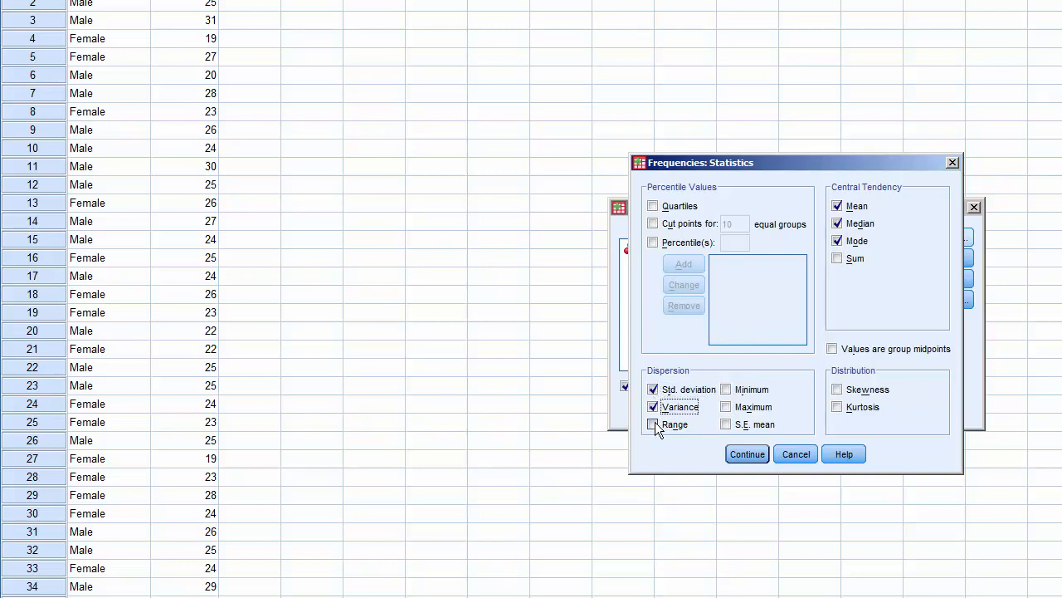
{"action": "left_click", "coordinate": [653, 425]}
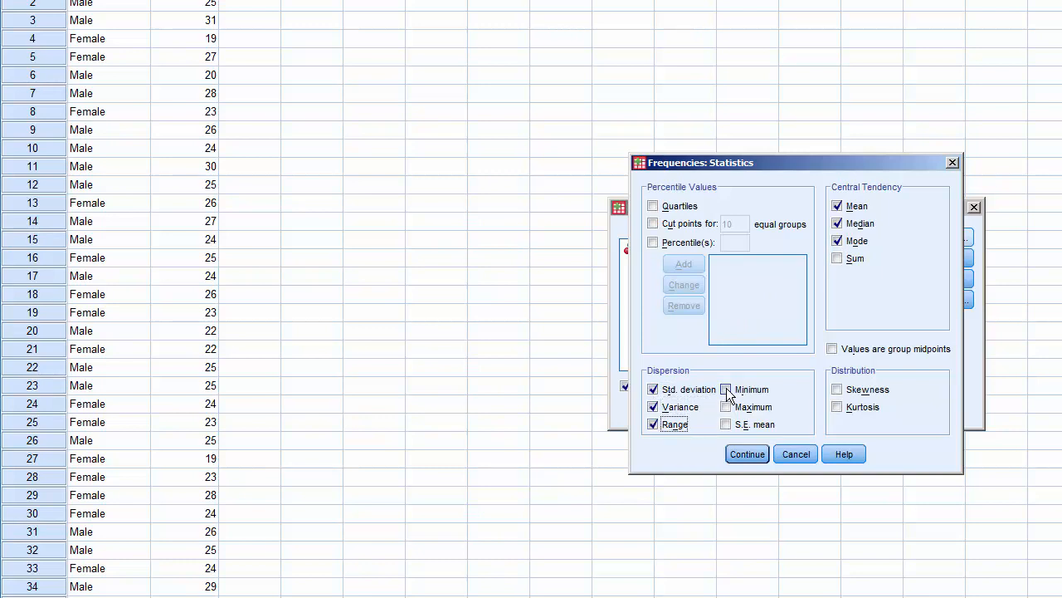
{"action": "left_click", "coordinate": [726, 388]}
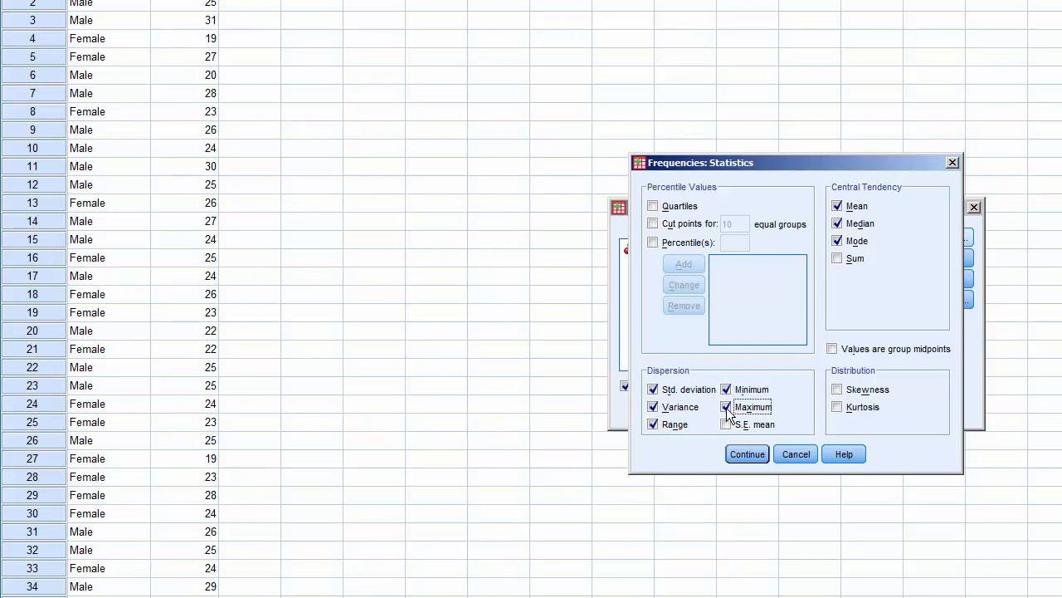
{"action": "left_click", "coordinate": [726, 407]}
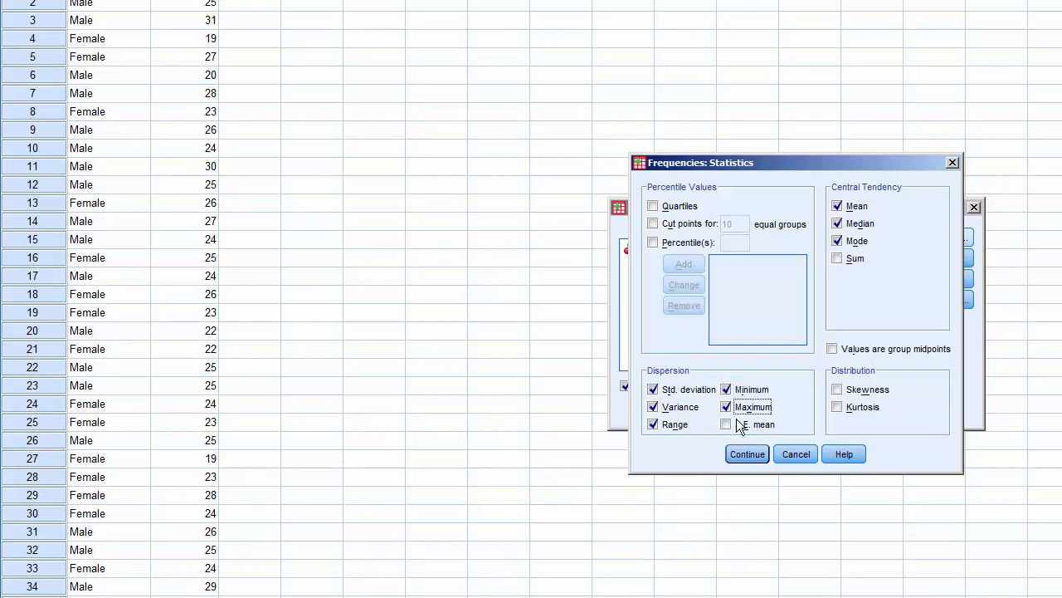
{"action": "left_click", "coordinate": [746, 453]}
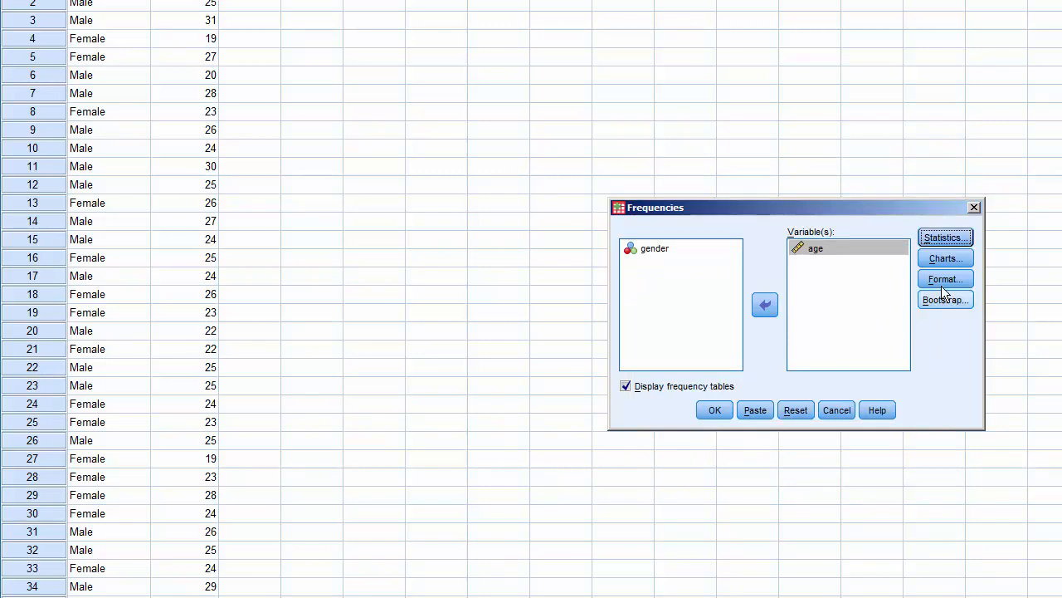
Choose Histograms with Show normal curve on histogram in the chart options
{"action": "left_click", "coordinate": [945, 258]}
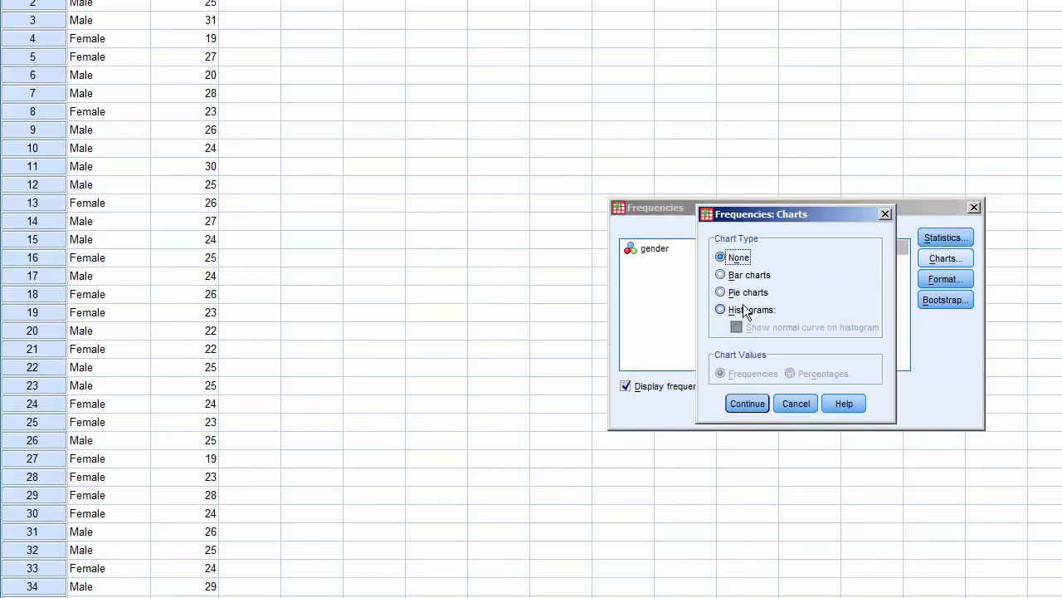
{"action": "left_click", "coordinate": [721, 308]}
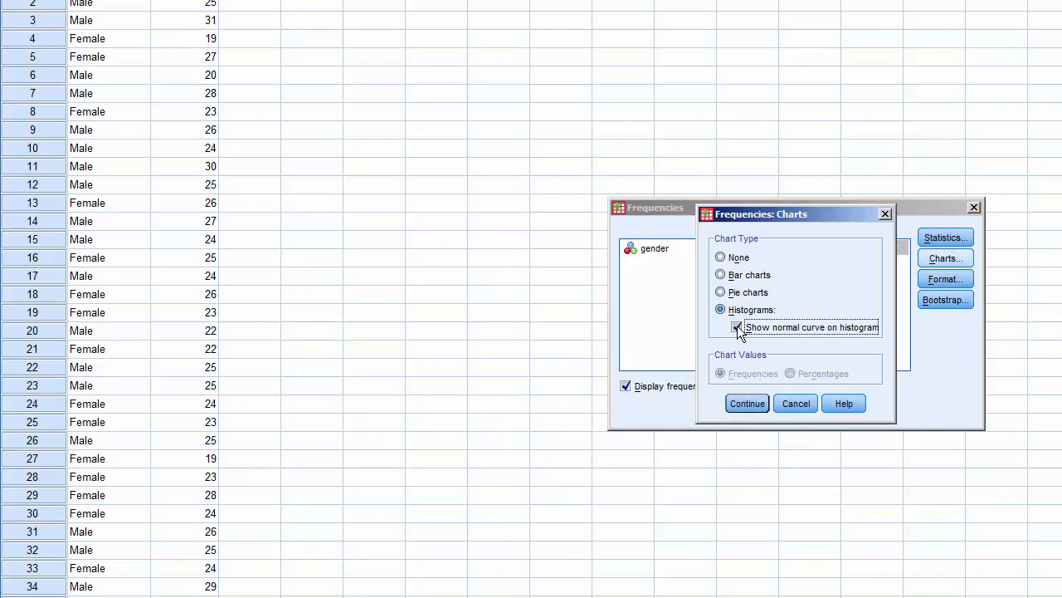
{"action": "left_click", "coordinate": [746, 403]}
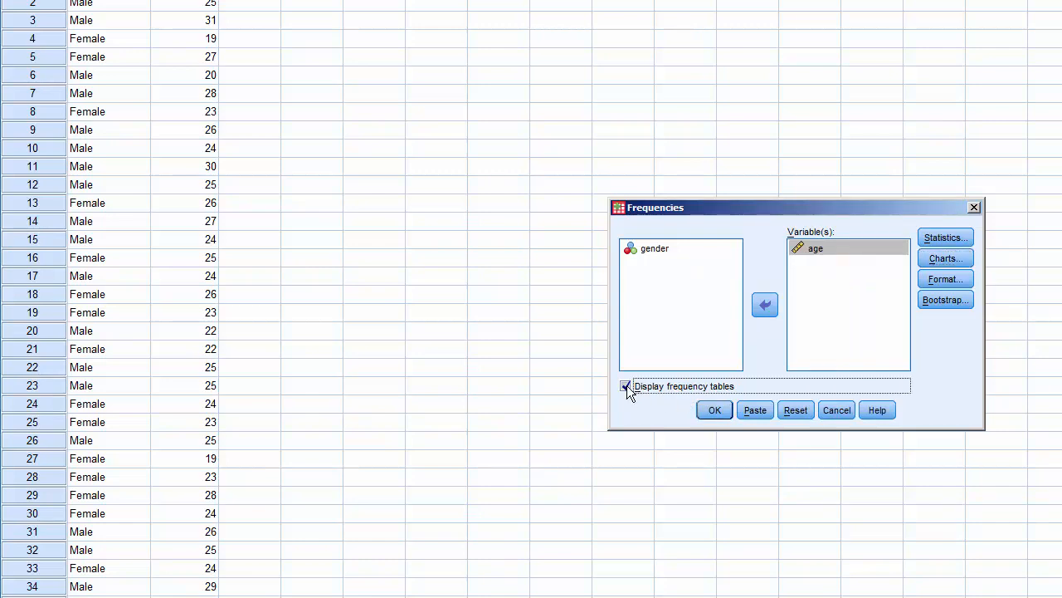
Untick Display frequency tables and run the age Frequencies analysis
{"action": "left_click", "coordinate": [625, 386]}
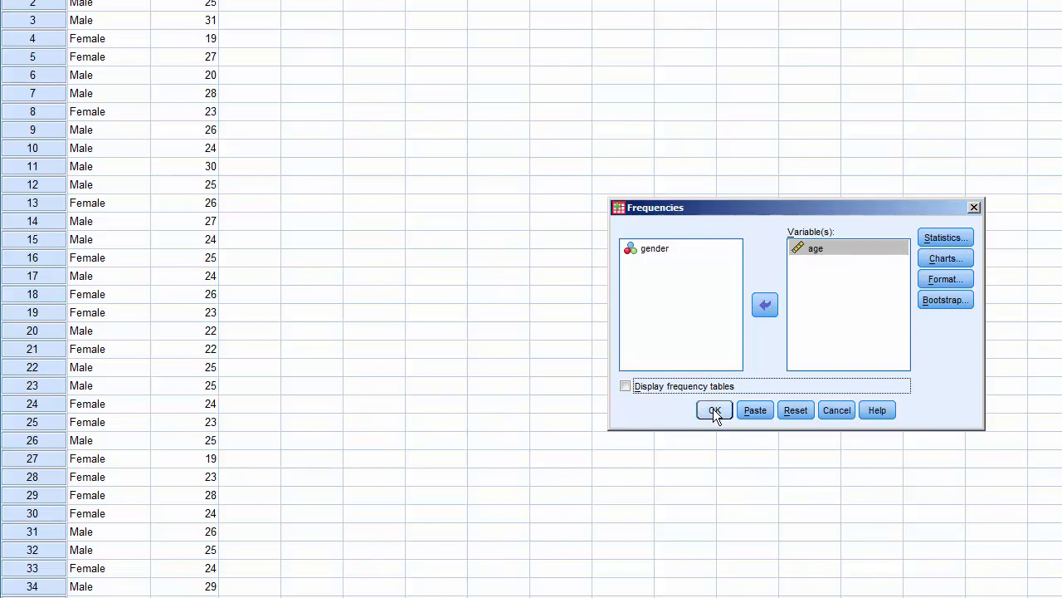
{"action": "left_click", "coordinate": [714, 409]}
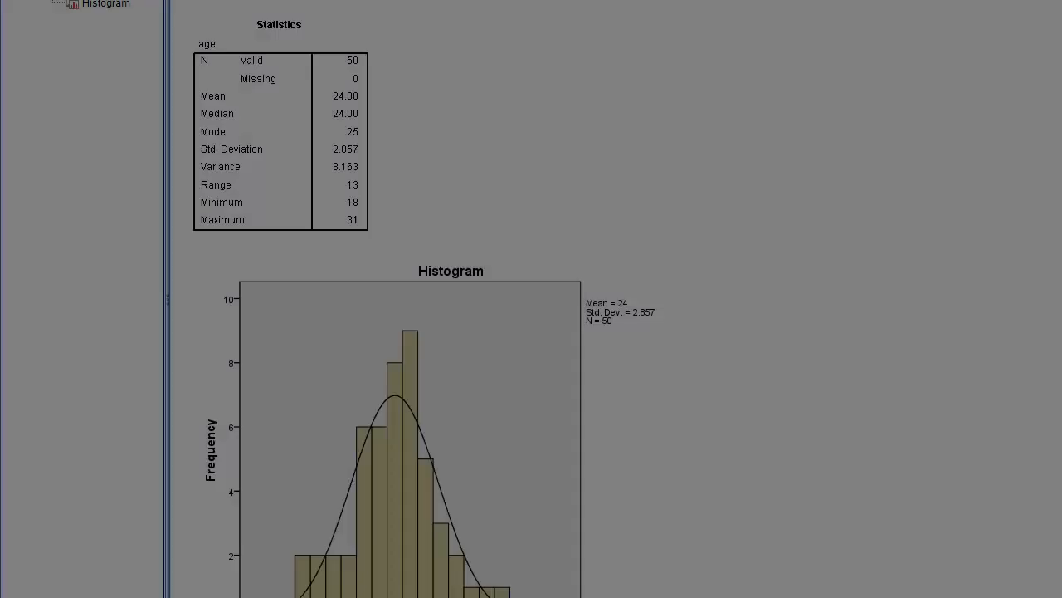
{"action": "left_click", "coordinate": [279, 125]}
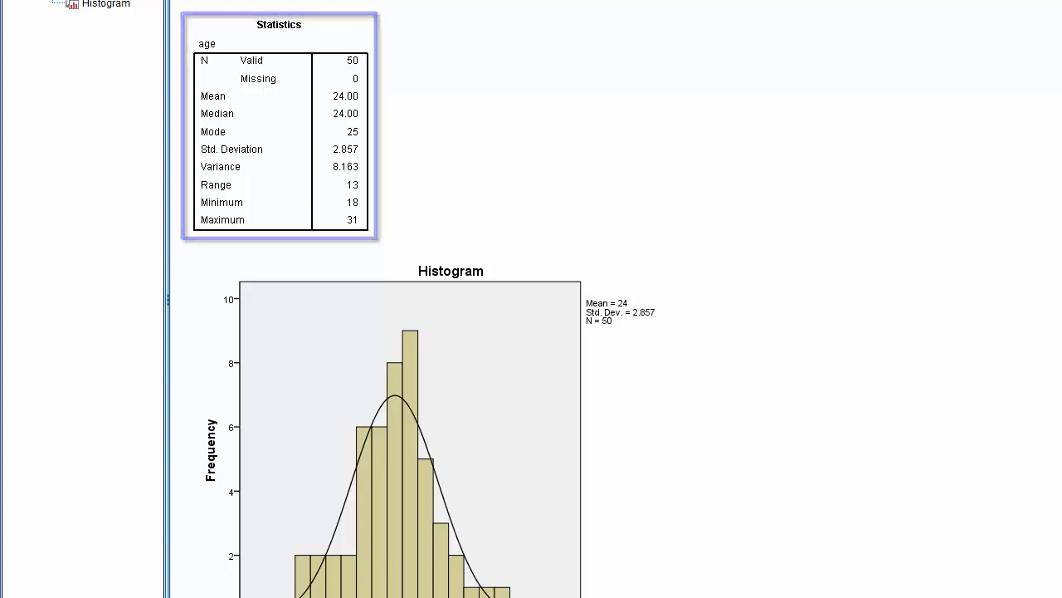
{"action": "scroll", "scroll_direction": "down", "scroll_amount": 3}
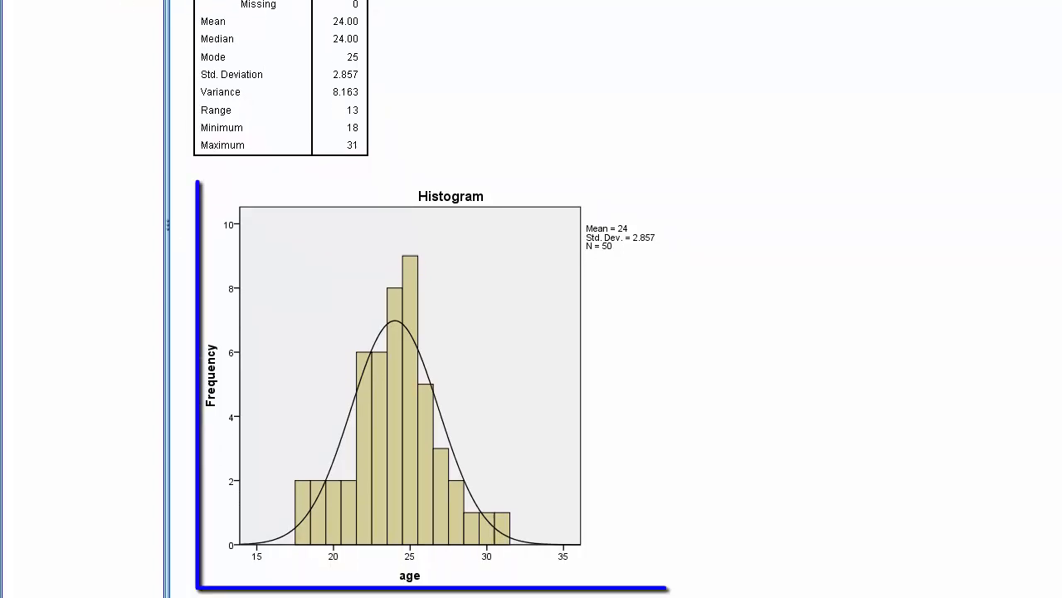
{"action": "left_click", "coordinate": [432, 382]}
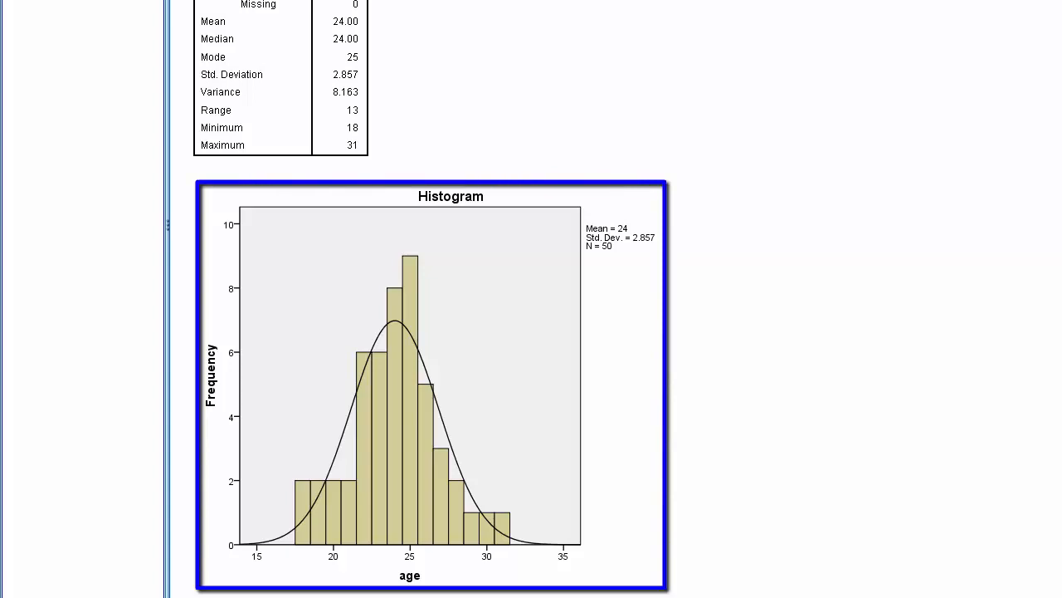